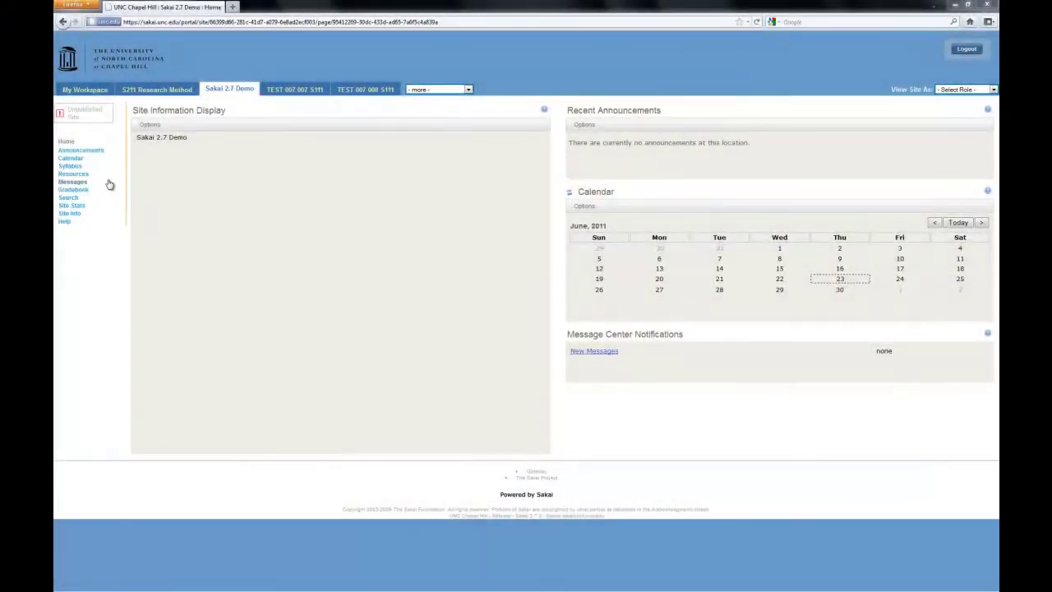
# - Go to the site's Resources and start adding an item to the Web Links folder
pyautogui.click(72, 174)
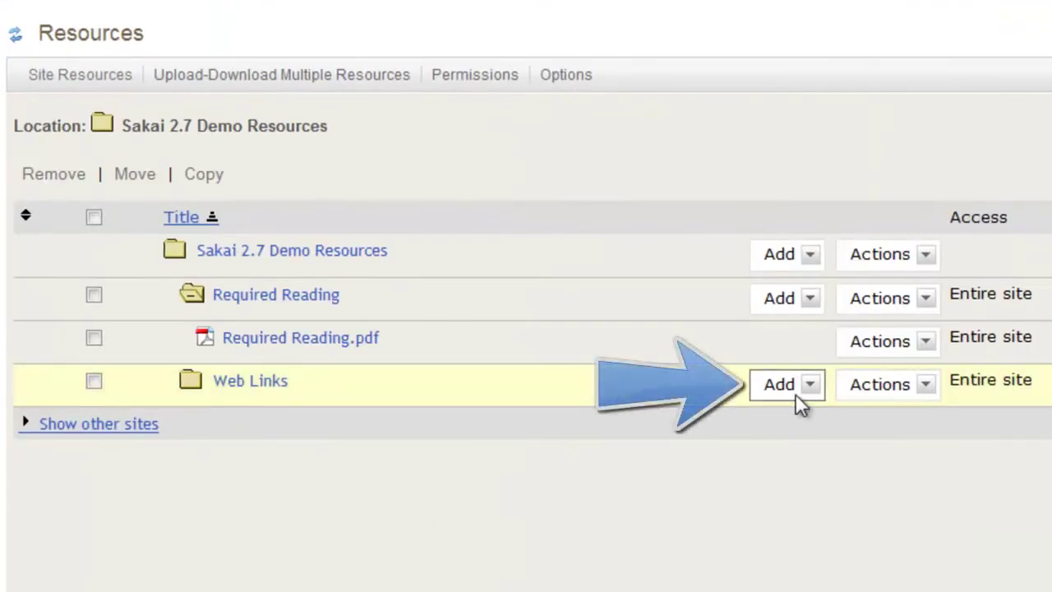
pyautogui.click(810, 385)
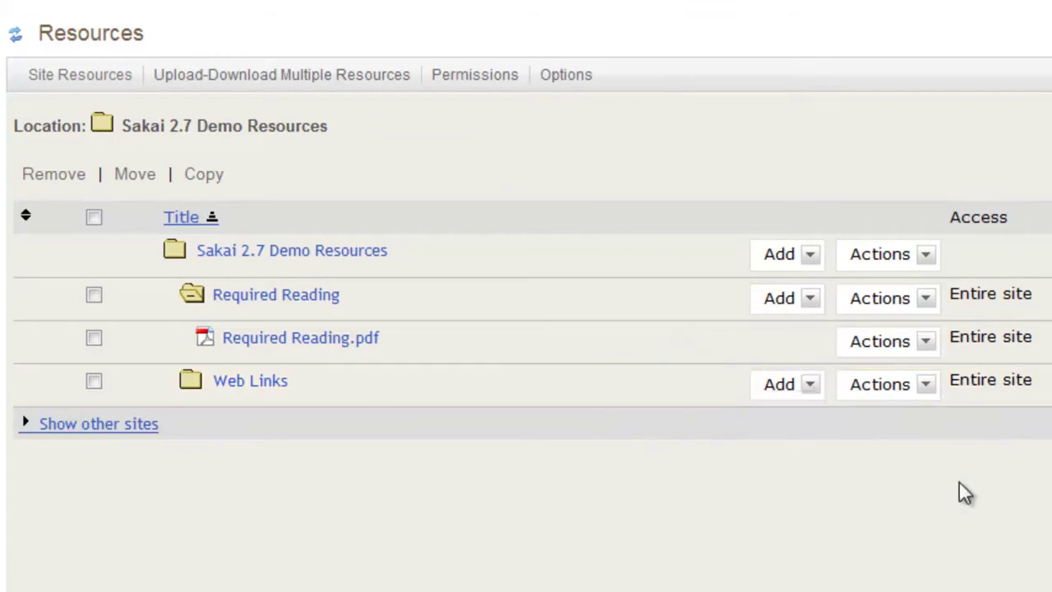
pyautogui.click(778, 385)
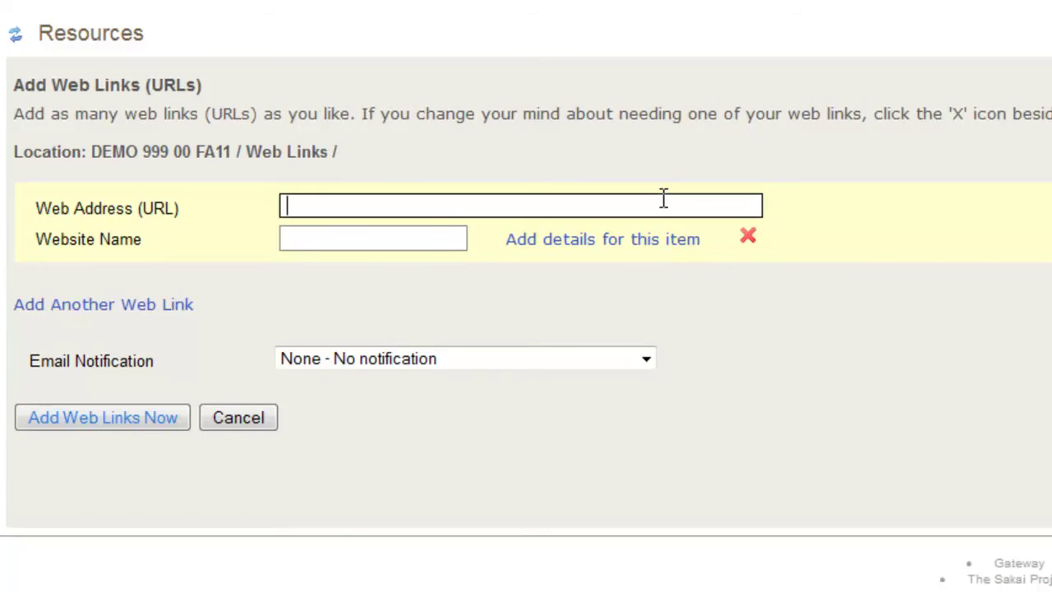
pyautogui.write('http://blog.sakai.unc.edu/')
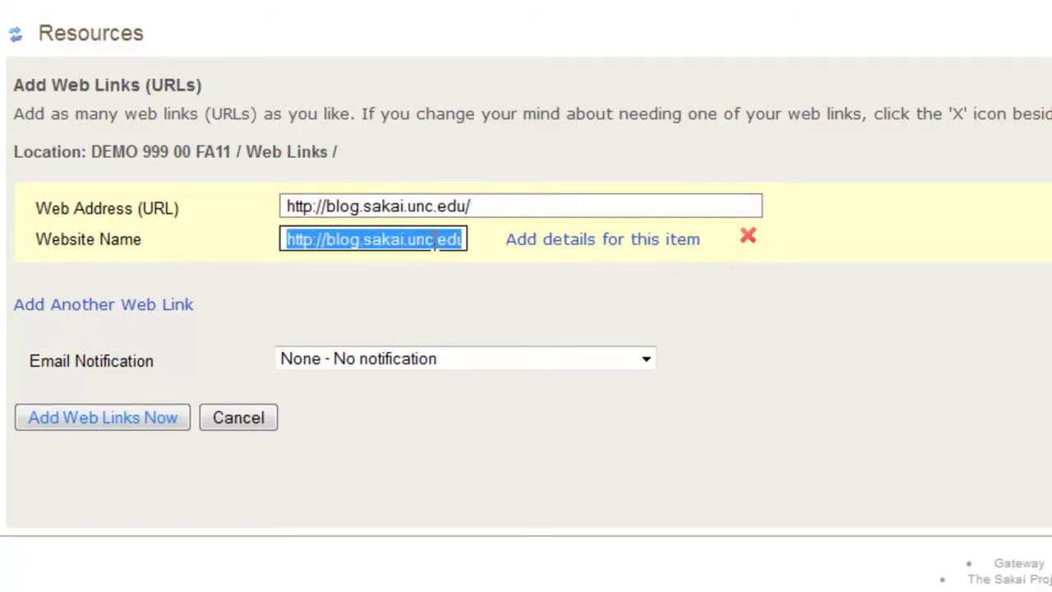
pyautogui.write('Blog')
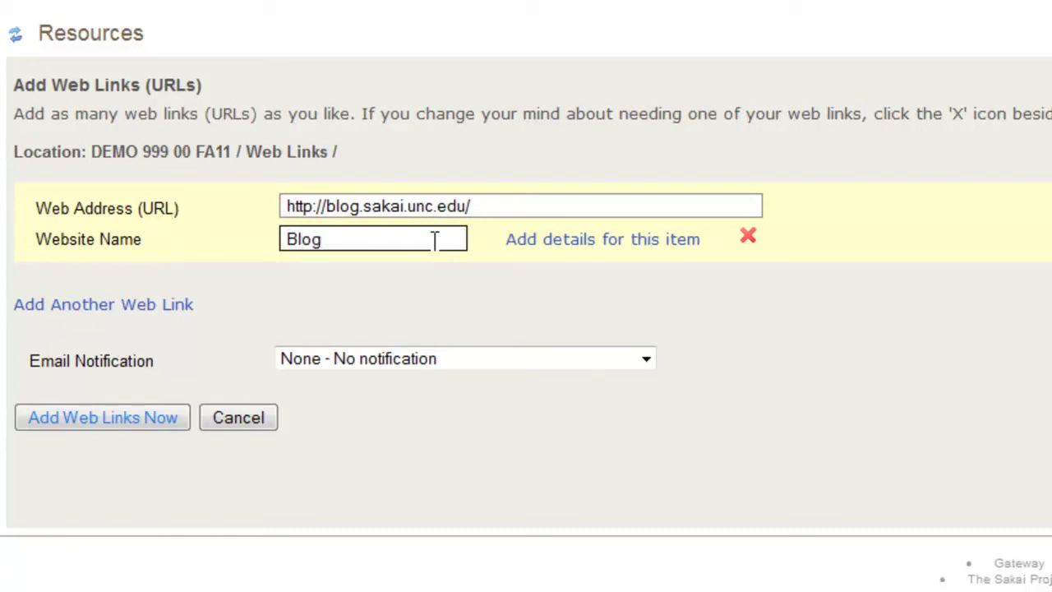
pyautogui.moveTo(638, 249)
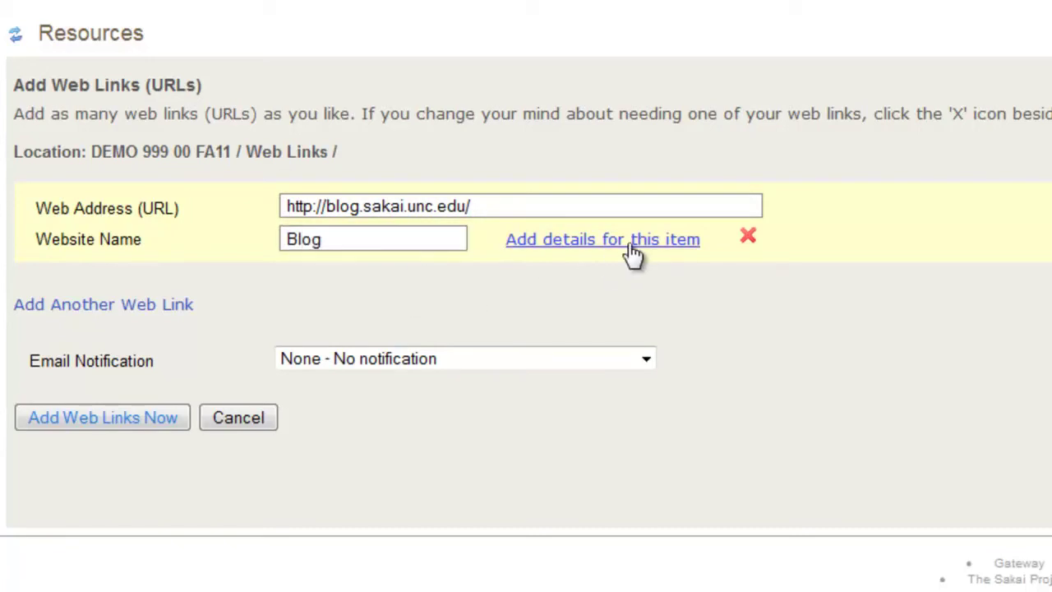
pyautogui.click(601, 240)
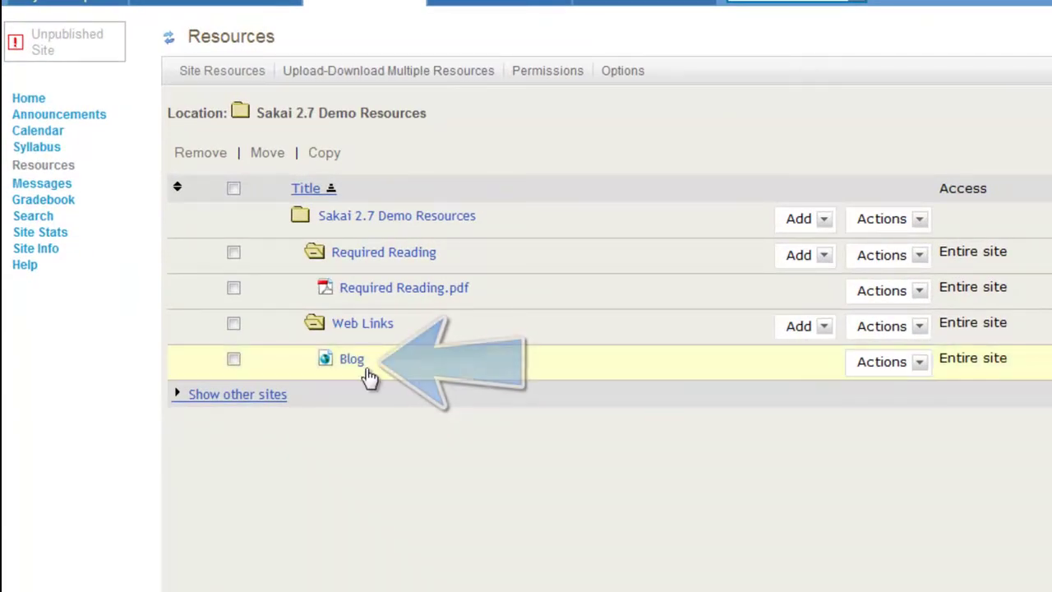
pyautogui.moveTo(352, 358)
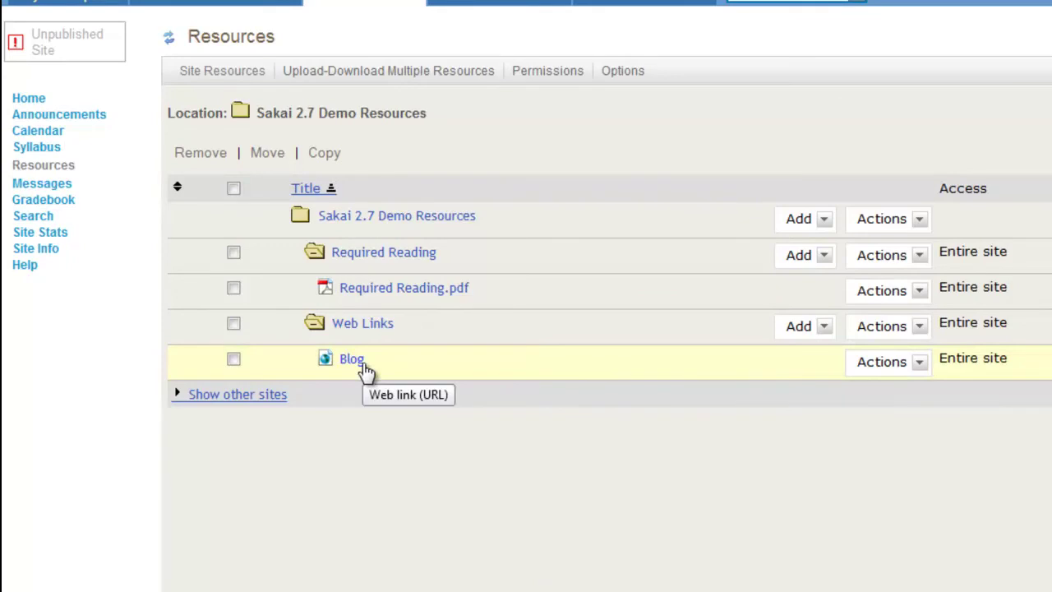
# - Return to the Resources list and confirm Blog appears under Web Links
pyautogui.click(352, 358)
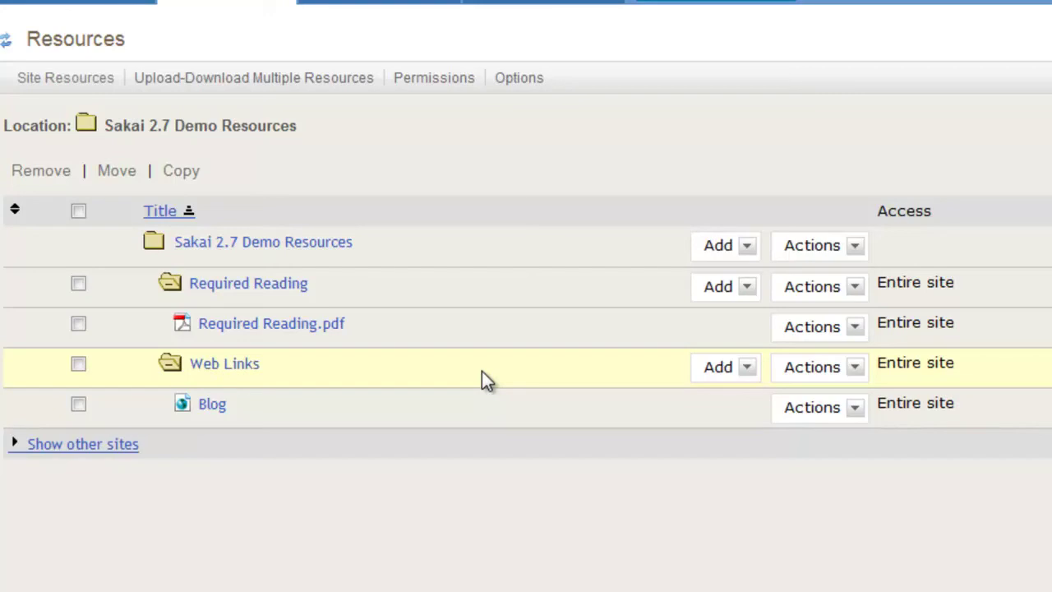
pyautogui.moveTo(473, 374)
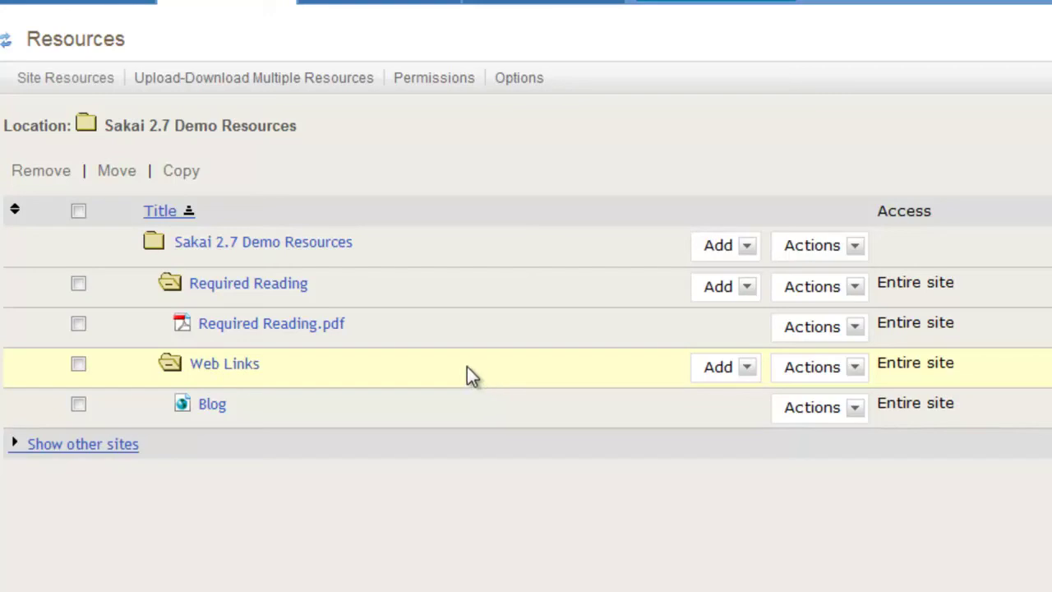